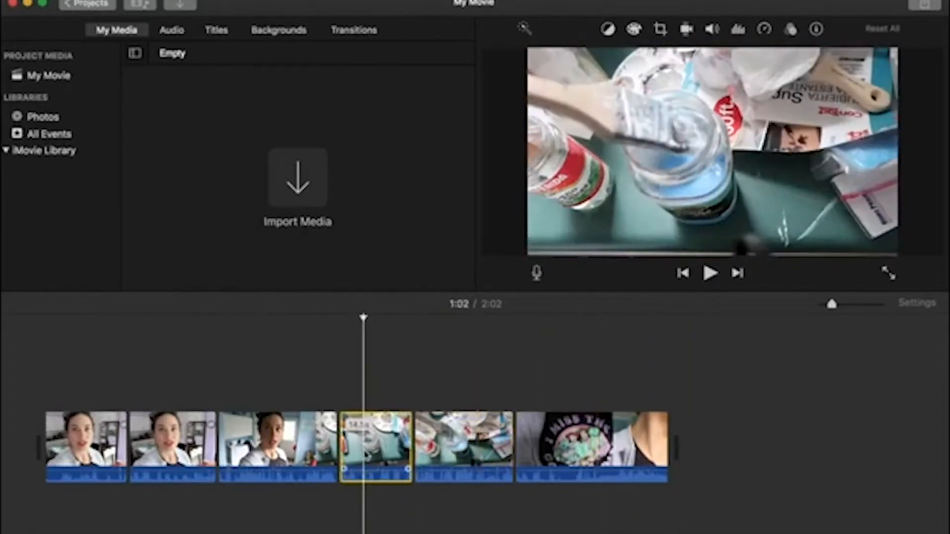
Return to Projects and load My Movie 2 with the autocross footage and music media.
click(790, 29)
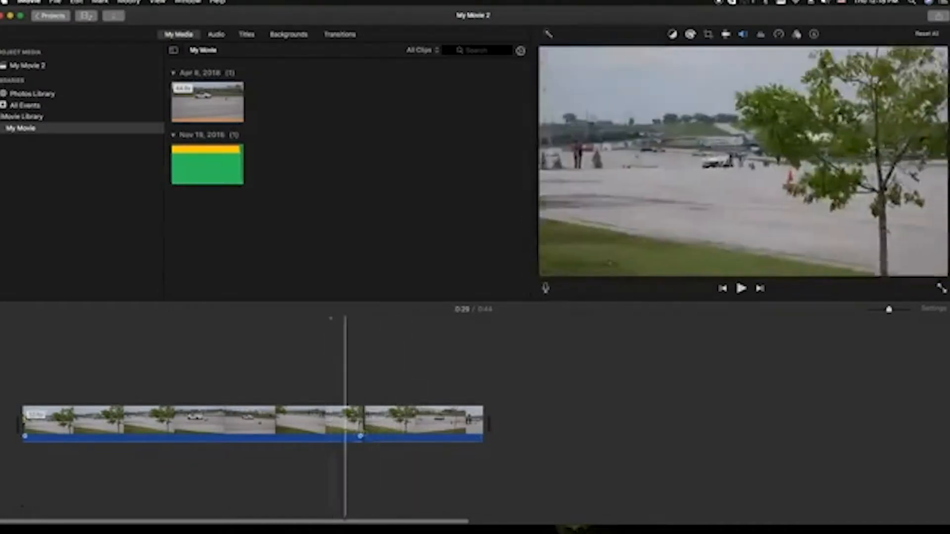
Place the green music clip under the autocross video clips on the timeline.
click(425, 421)
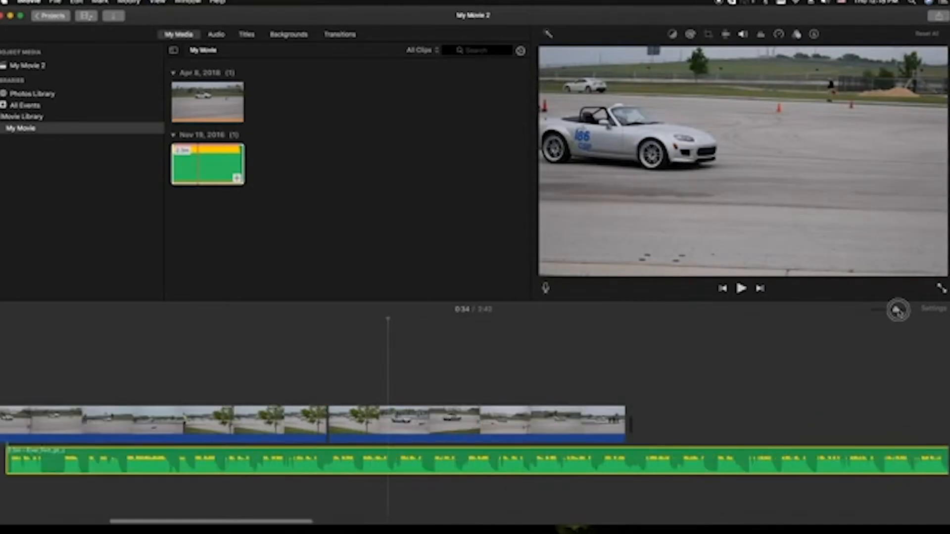
click(935, 310)
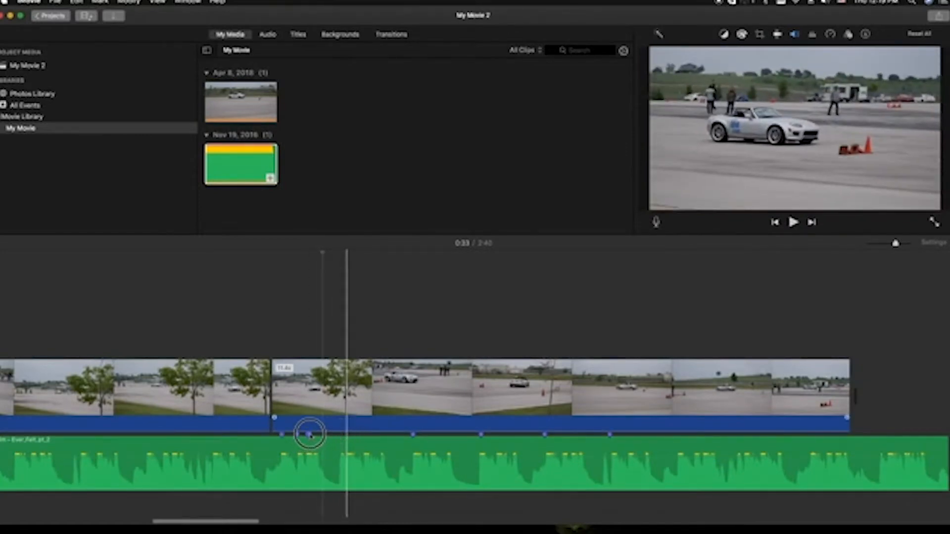
click(793, 223)
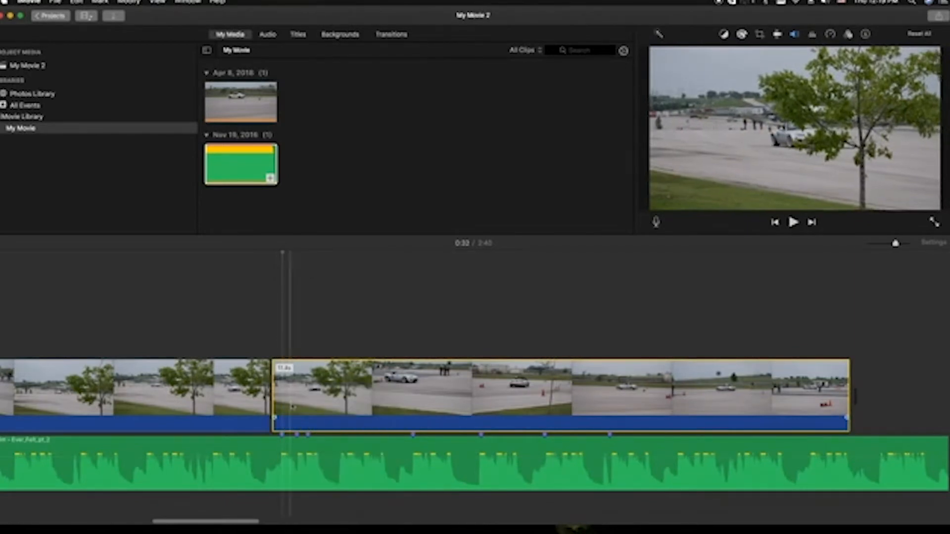
Split the second autocross clip around the tree shot and play back the cut sequence.
click(297, 391)
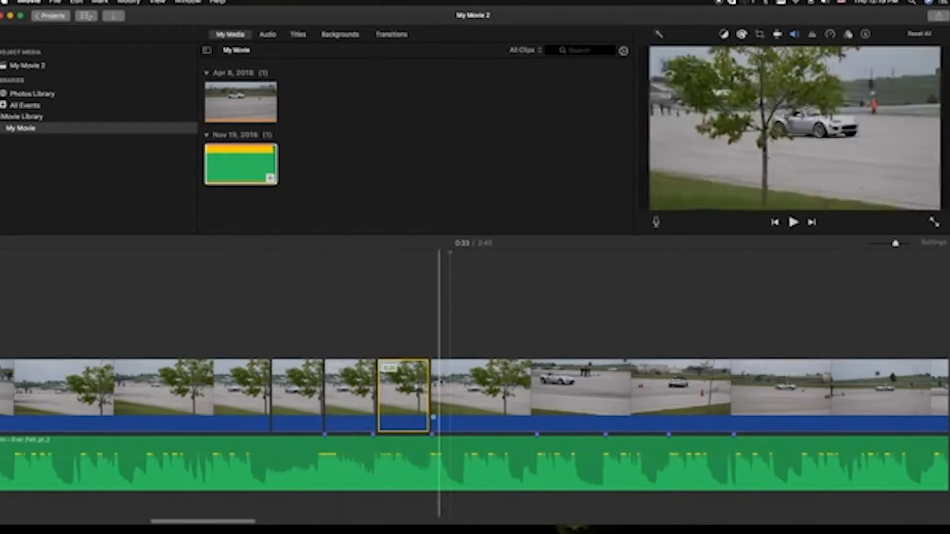
click(792, 221)
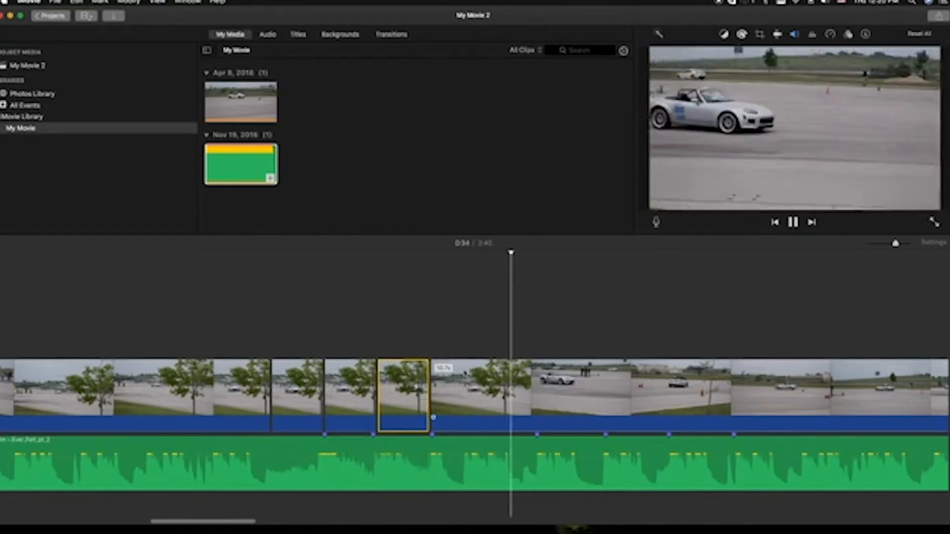